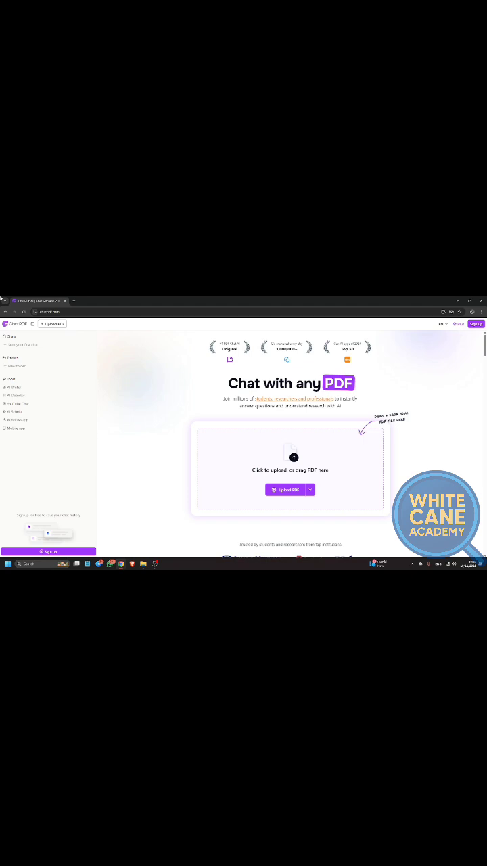
Step: Collapse the ChatPDF sidebar so the upload area fills the window
{"action": "left_click", "coordinate": [32, 324]}
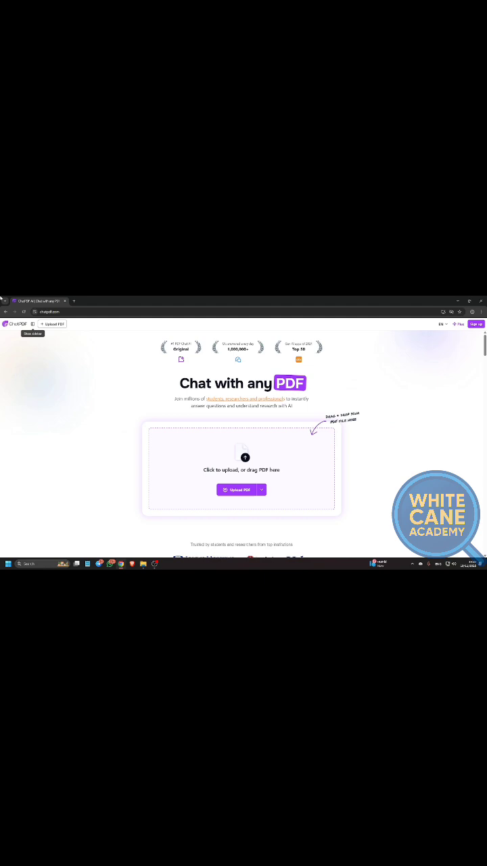